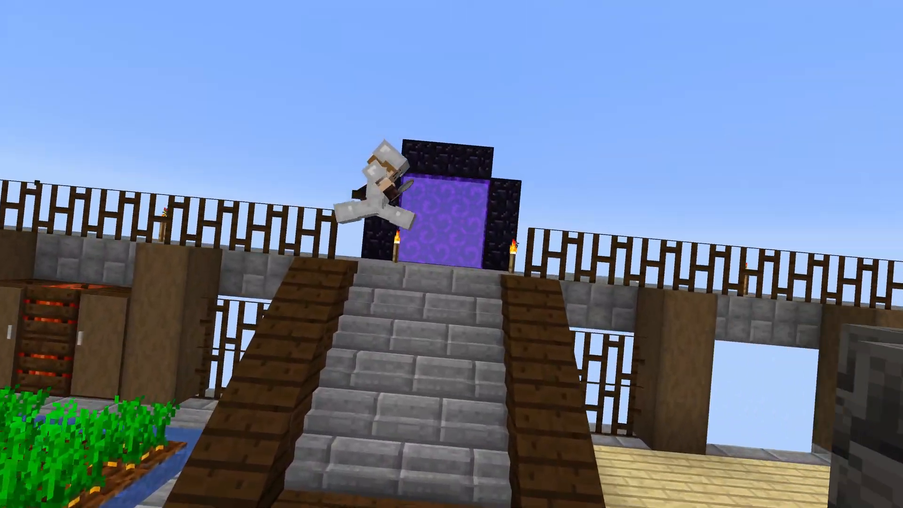
{"action": "mouse_move", "coordinate": [451, 254]}
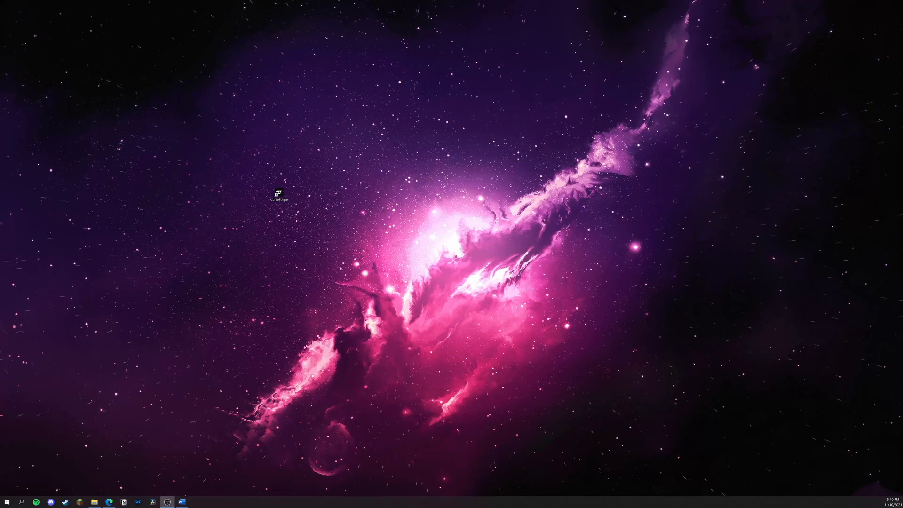
- Enable 'Allow content management' in the SkyFactory One profile options and confirm with Done
{"action": "double_click", "coordinate": [278, 194]}
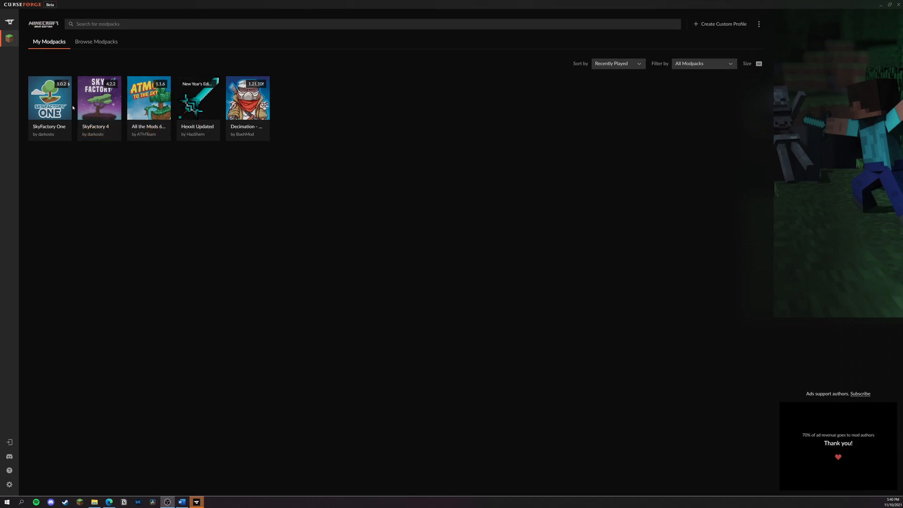
{"action": "left_click", "coordinate": [50, 98]}
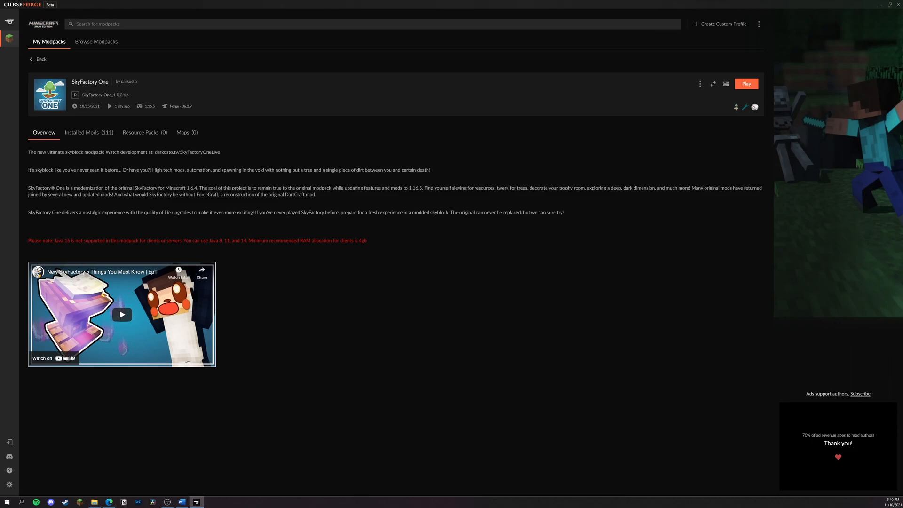
{"action": "left_click", "coordinate": [699, 84]}
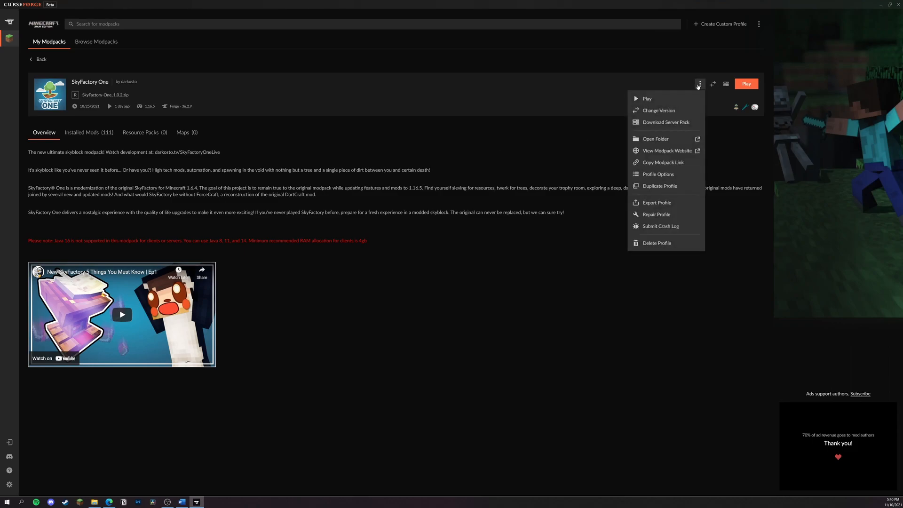
{"action": "left_click", "coordinate": [658, 174]}
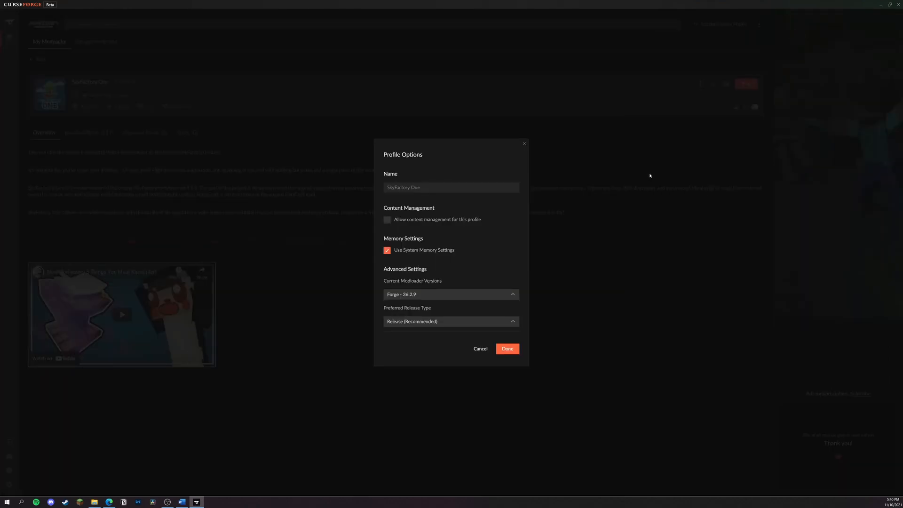
{"action": "left_click", "coordinate": [387, 219]}
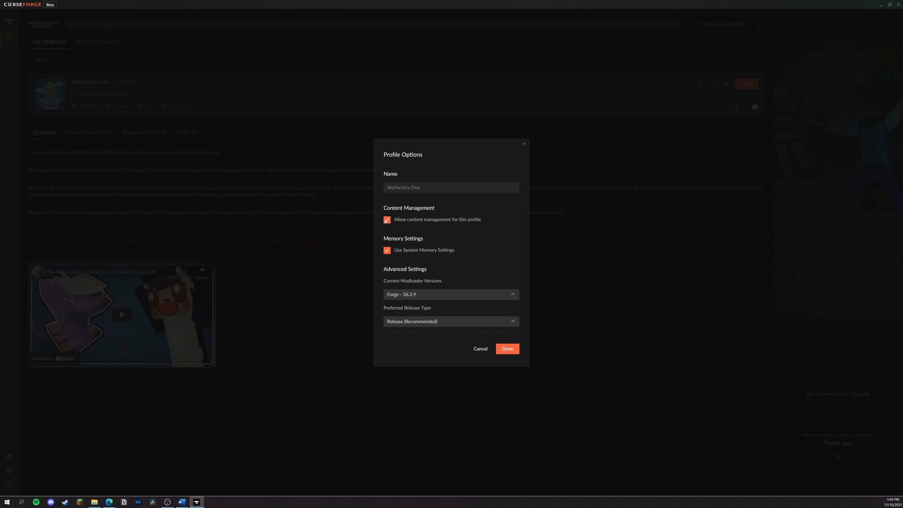
{"action": "left_click", "coordinate": [507, 348]}
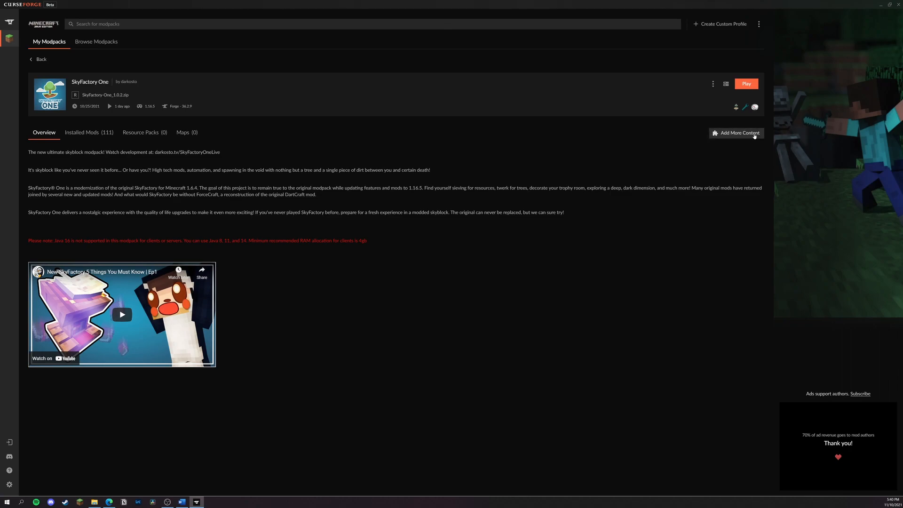
- Search 'Repla' in Add More Content and install ReplayMod Forge into the modpack
{"action": "left_click", "coordinate": [740, 132]}
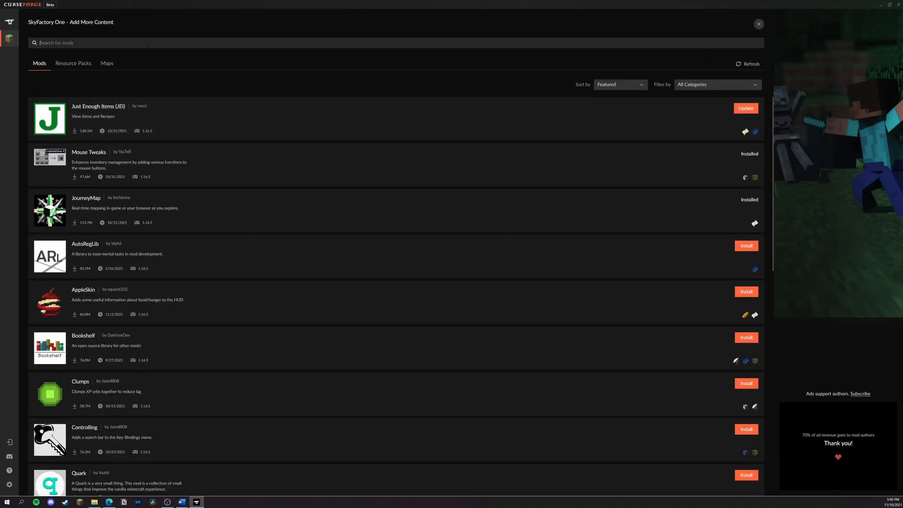
{"action": "type", "text": "ReplayMod"}
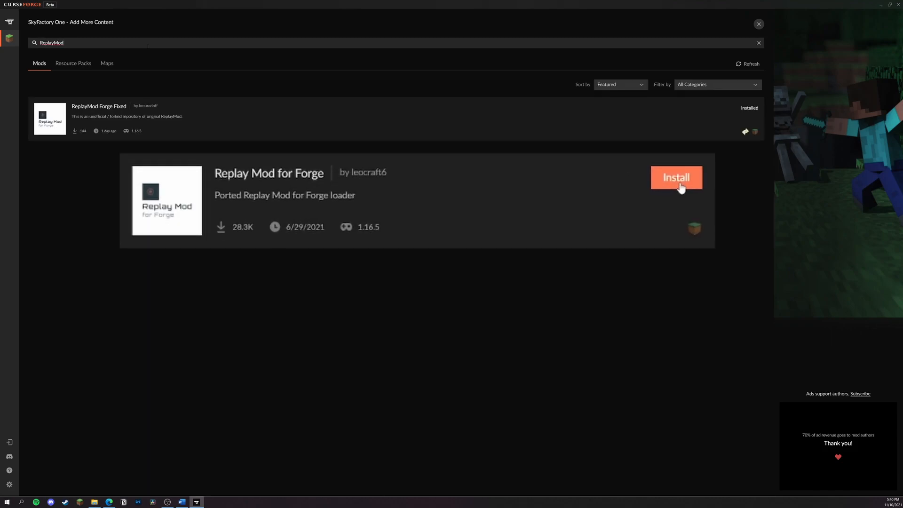
{"action": "mouse_move", "coordinate": [693, 122]}
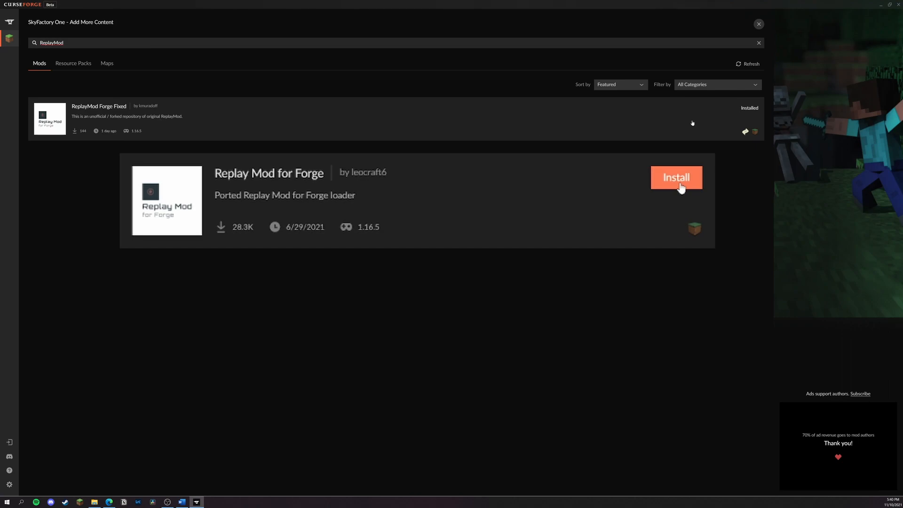
{"action": "left_click", "coordinate": [676, 178]}
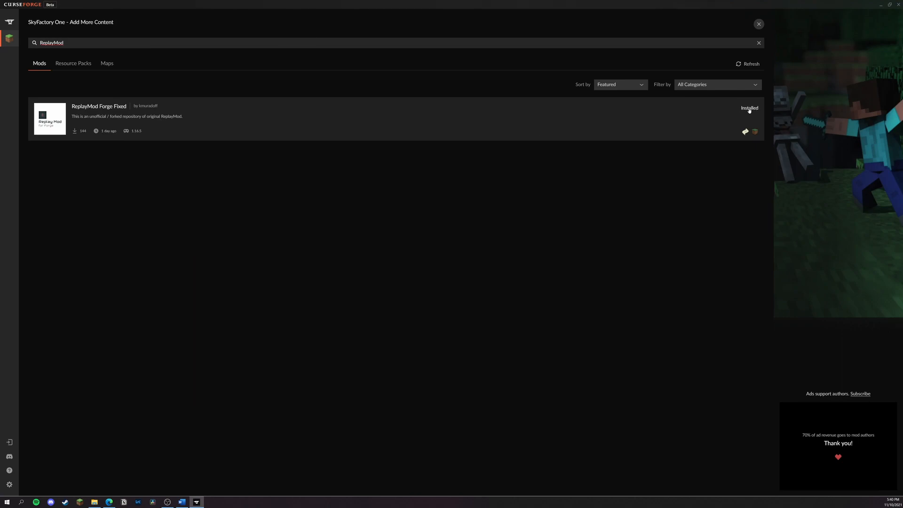
{"action": "left_click", "coordinate": [758, 23]}
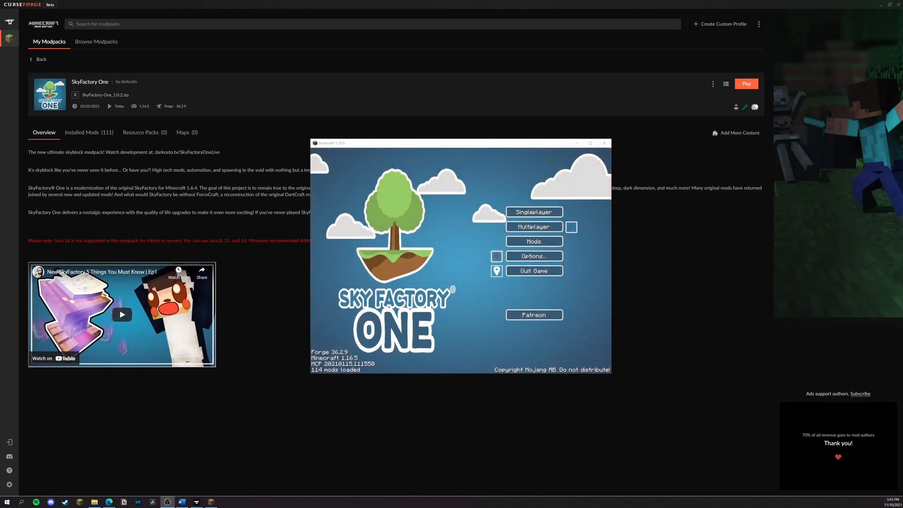
{"action": "mouse_move", "coordinate": [571, 227]}
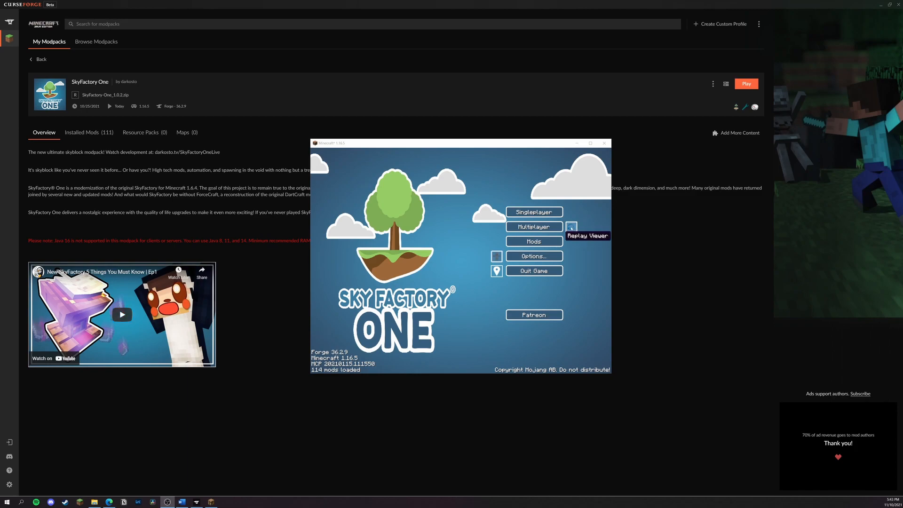
- Start a replay render from the Replay Viewer, which fails for lack of ffmpeg
{"action": "left_click", "coordinate": [572, 227]}
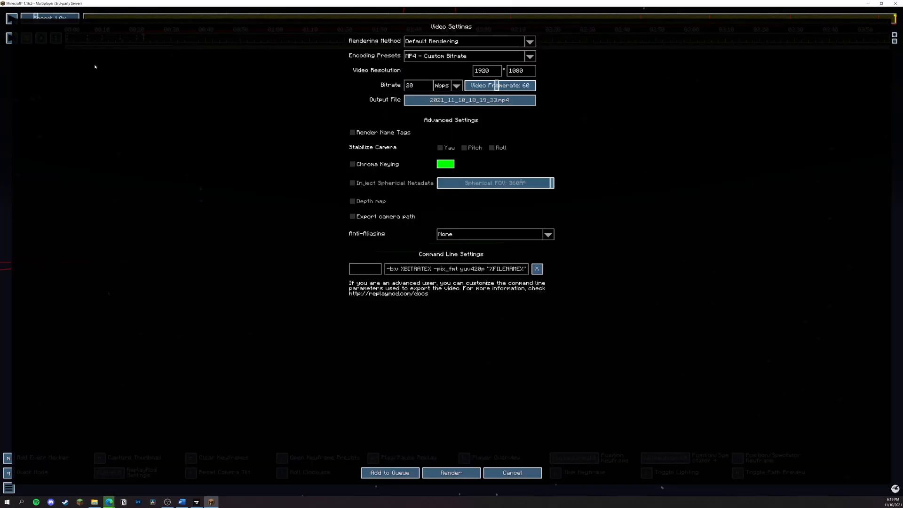
{"action": "mouse_move", "coordinate": [397, 175]}
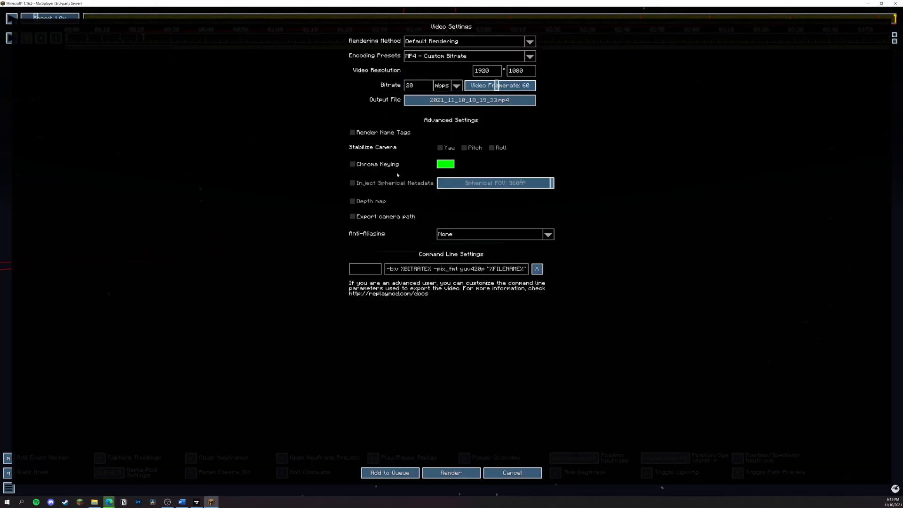
{"action": "left_click", "coordinate": [450, 472]}
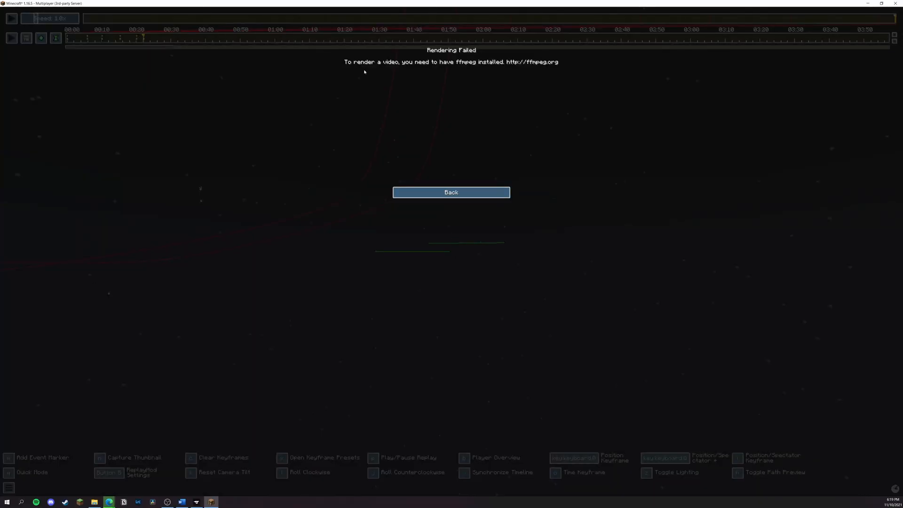
{"action": "mouse_move", "coordinate": [354, 68]}
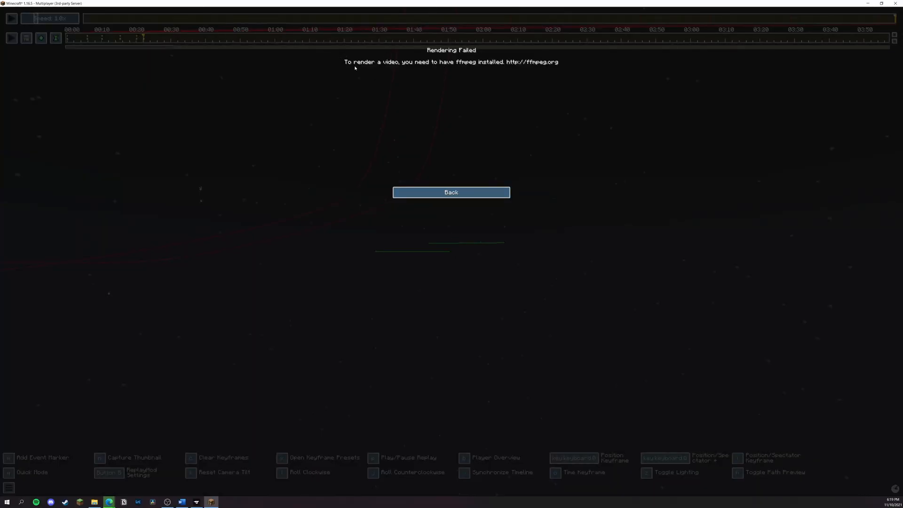
{"action": "mouse_move", "coordinate": [545, 71]}
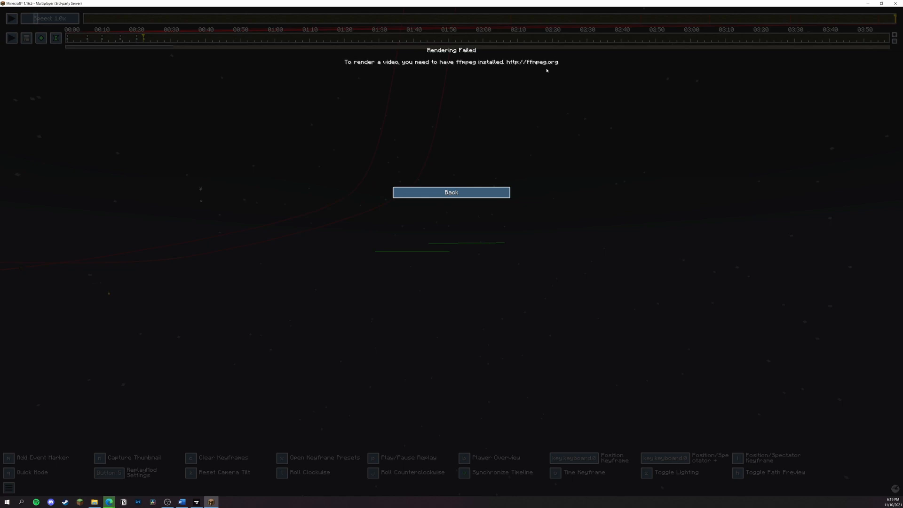
{"action": "mouse_move", "coordinate": [450, 192]}
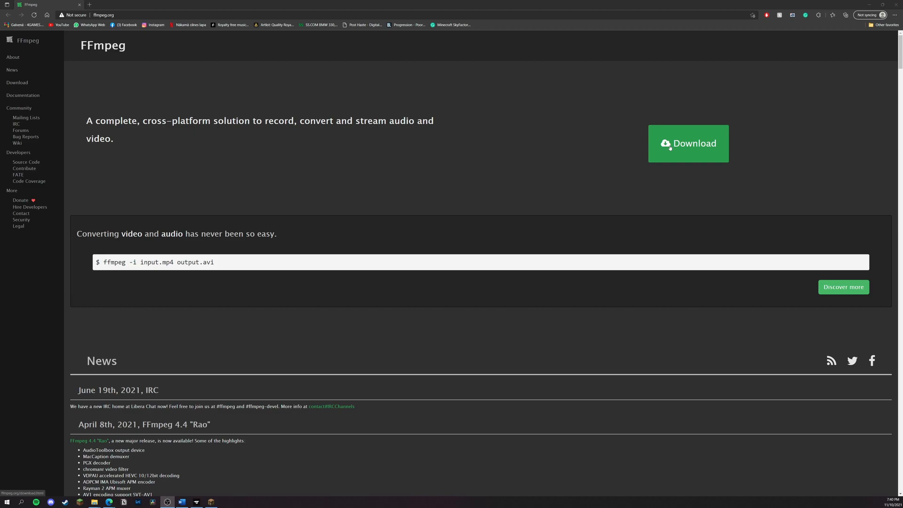
- From the FFmpeg download page, reach gyan.dev's Windows builds page
{"action": "left_click", "coordinate": [688, 143]}
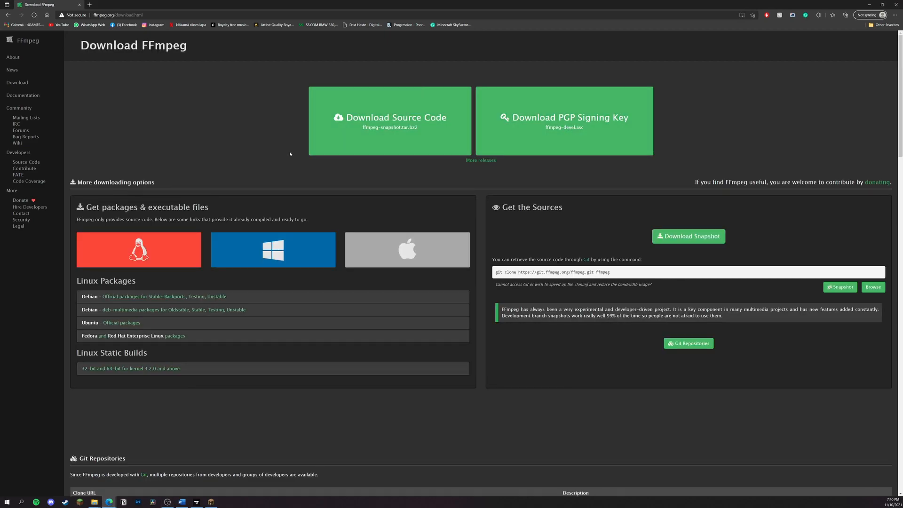
{"action": "left_click", "coordinate": [273, 249]}
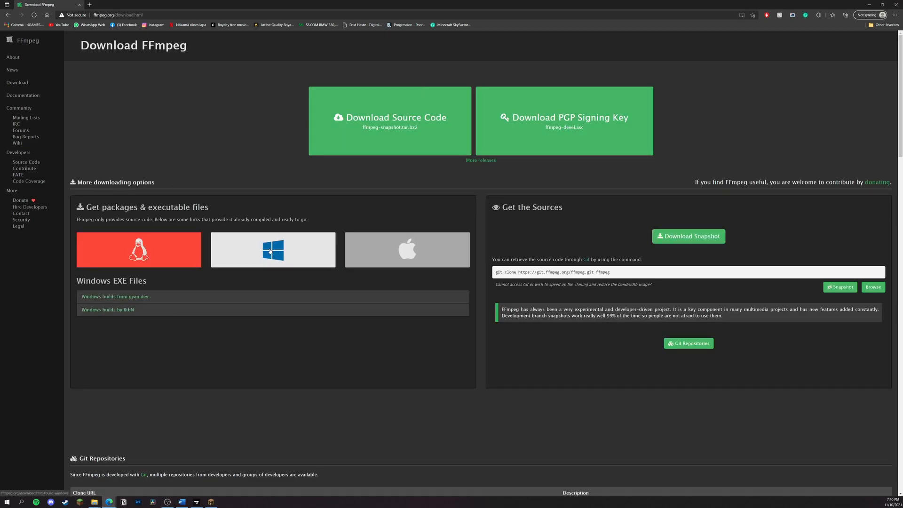
{"action": "left_click", "coordinate": [138, 249]}
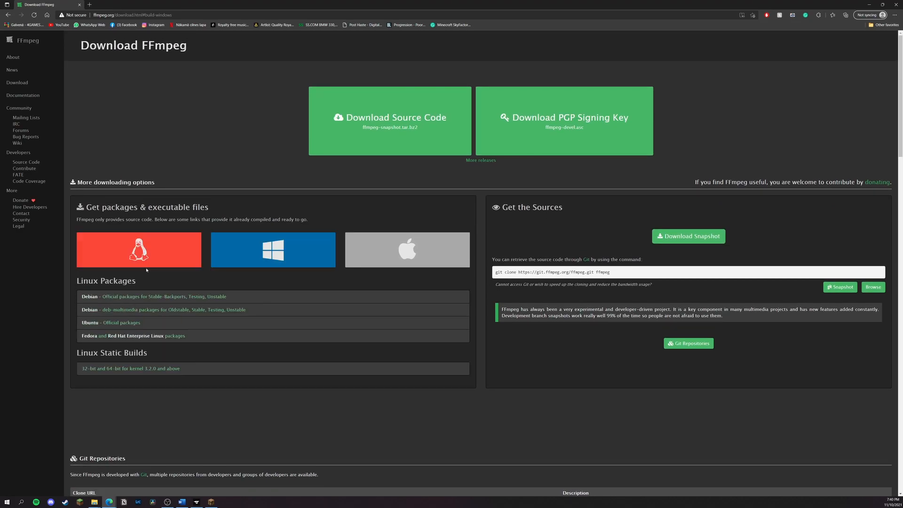
{"action": "left_click", "coordinate": [273, 249]}
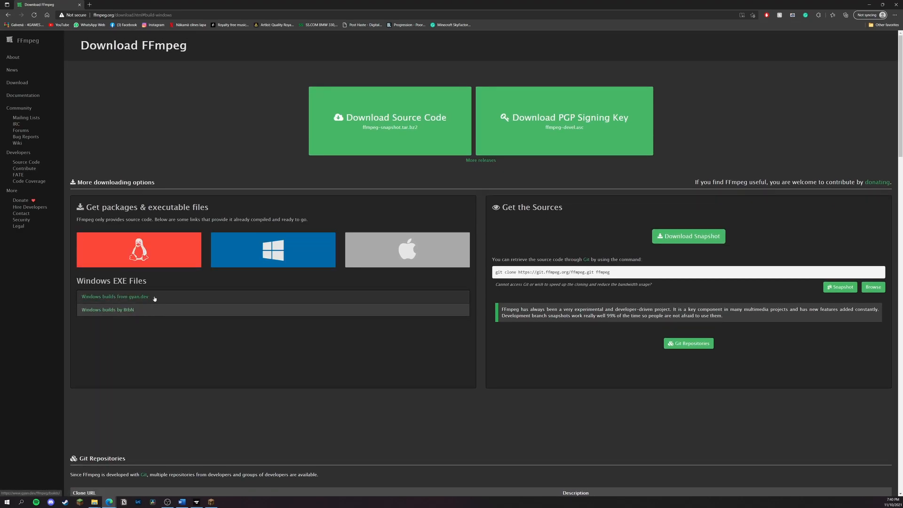
{"action": "left_click", "coordinate": [114, 296]}
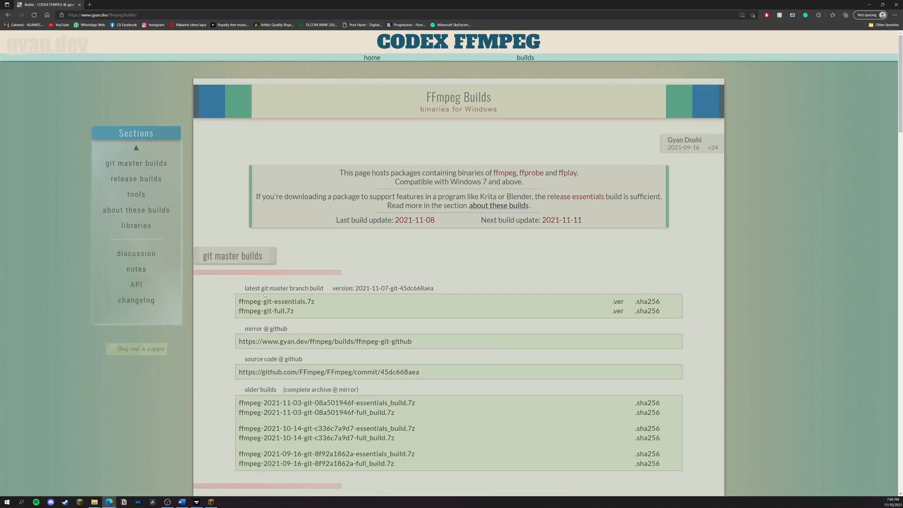
- Follow the 'mirror @ github' link under the git master builds
{"action": "scroll", "scroll_direction": "down", "scroll_amount": 3}
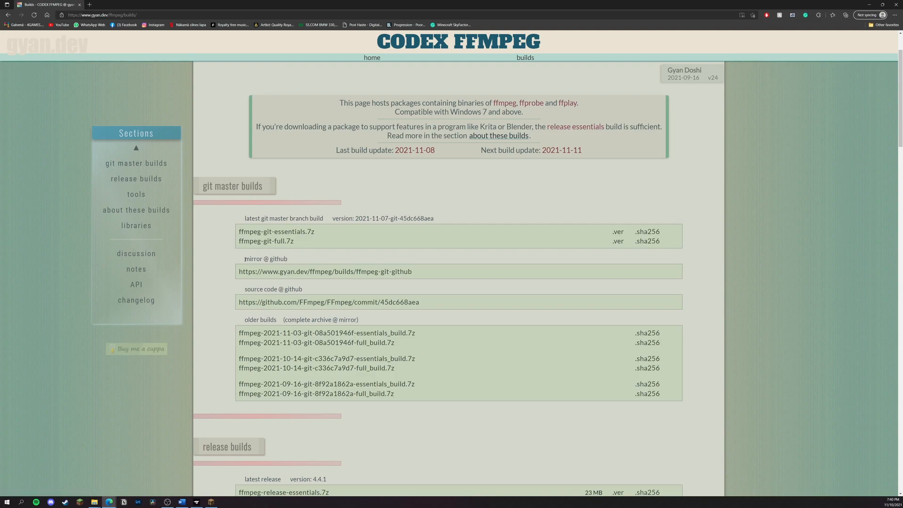
{"action": "mouse_move", "coordinate": [325, 271]}
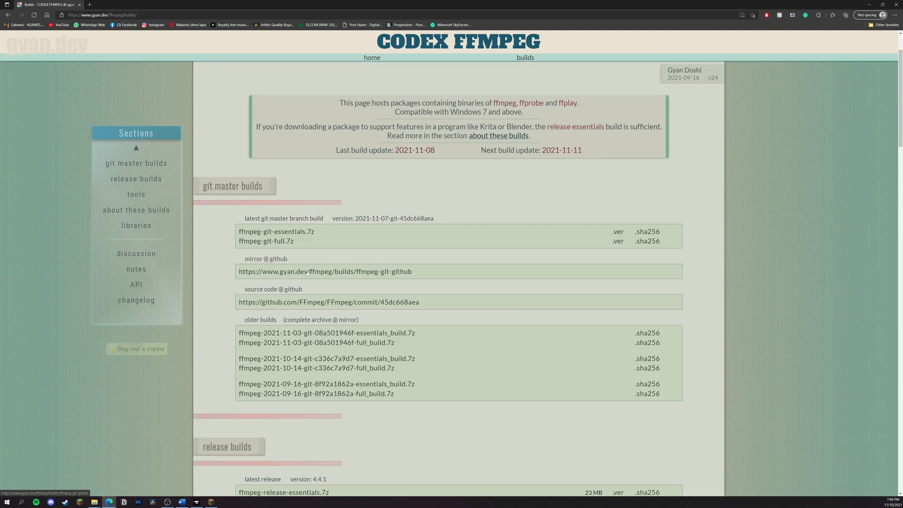
{"action": "left_click", "coordinate": [327, 302]}
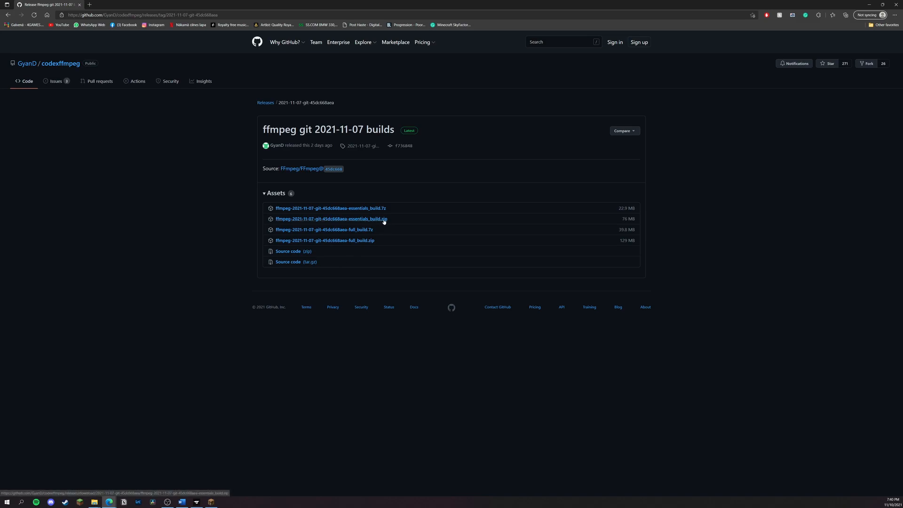
{"action": "mouse_move", "coordinate": [365, 220]}
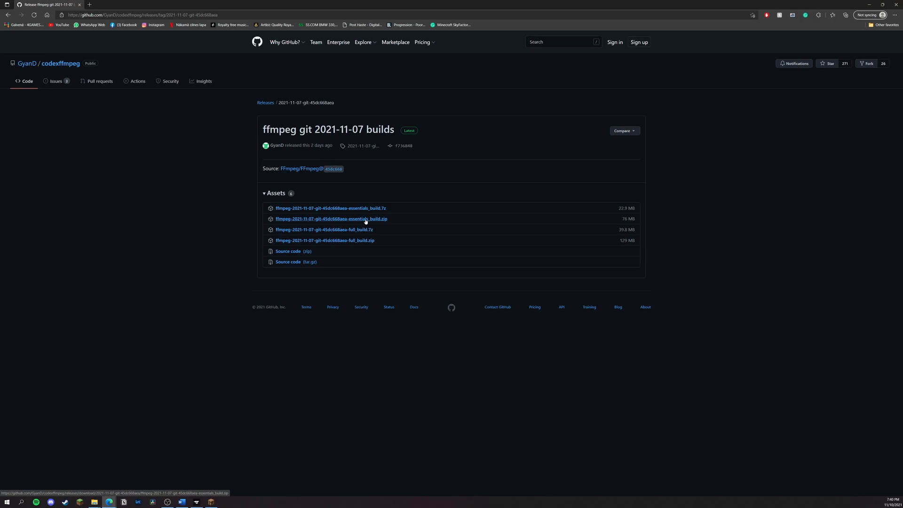
- Download the ffmpeg essentials_build.zip asset and show it in the Downloads folder
{"action": "left_click", "coordinate": [330, 208]}
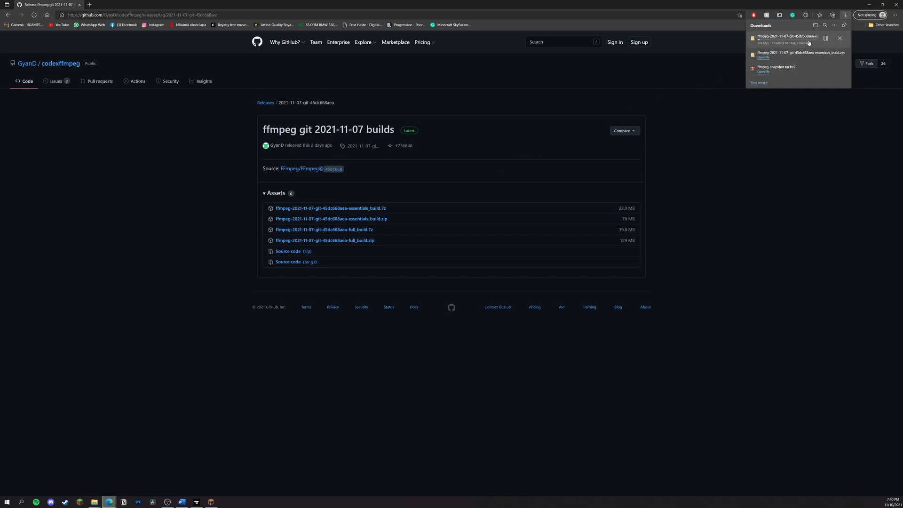
{"action": "left_click", "coordinate": [840, 37]}
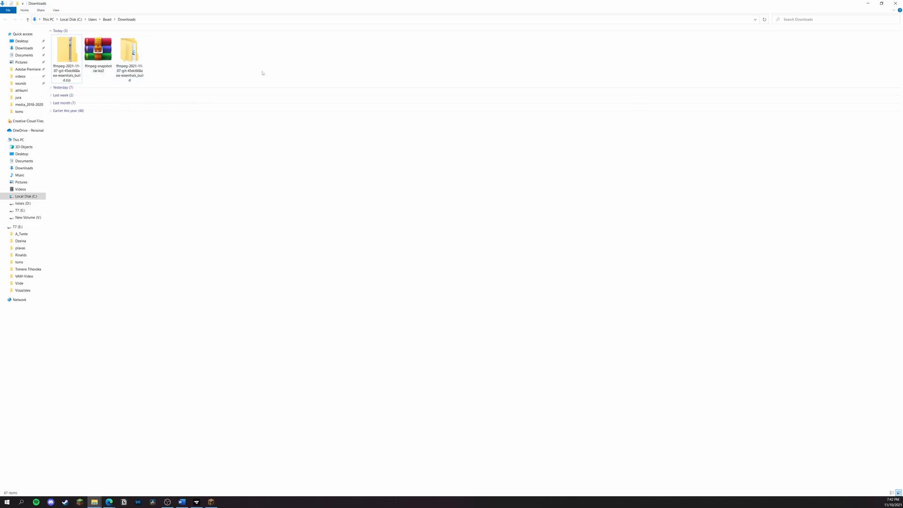
- Extract the ffmpeg essentials zip into Downloads and enter the extracted folder
{"action": "right_click", "coordinate": [65, 48]}
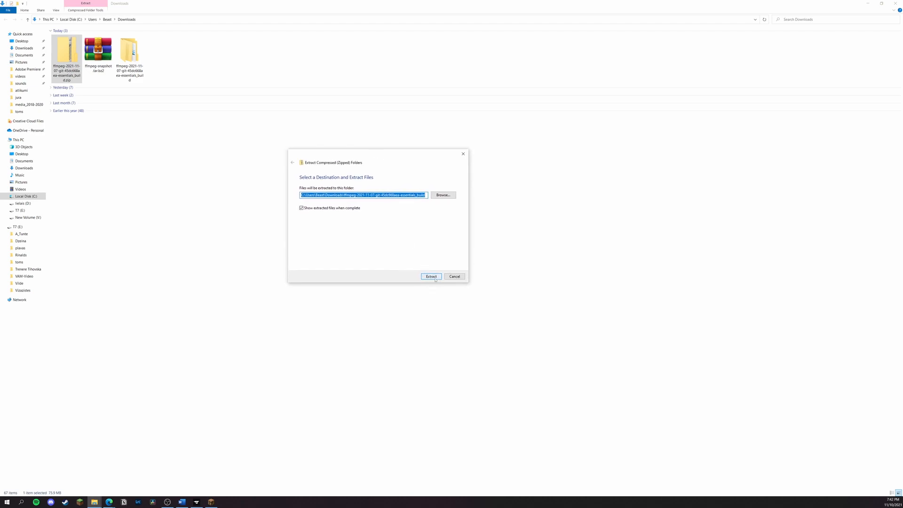
{"action": "left_click", "coordinate": [431, 276]}
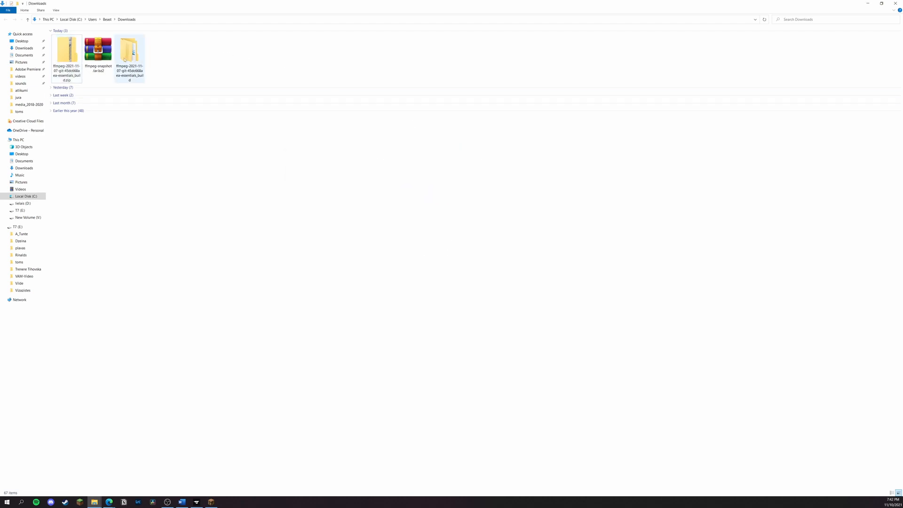
{"action": "left_click", "coordinate": [130, 49]}
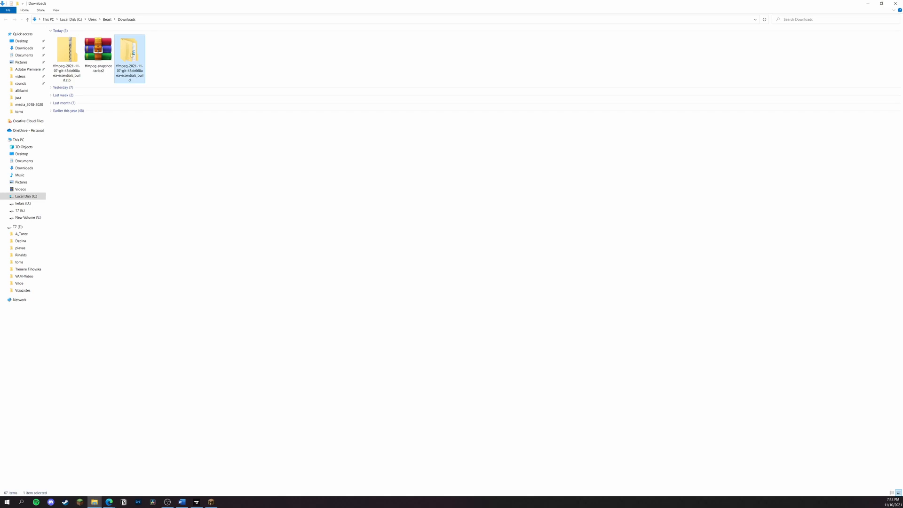
{"action": "double_click", "coordinate": [129, 49]}
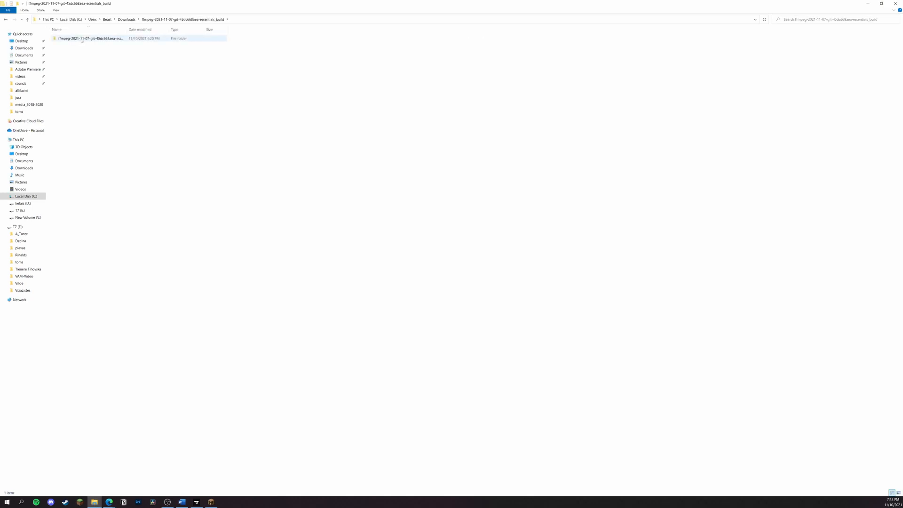
- Copy the inner ffmpeg build folder and go to Local Disk (C:)
{"action": "right_click", "coordinate": [91, 37]}
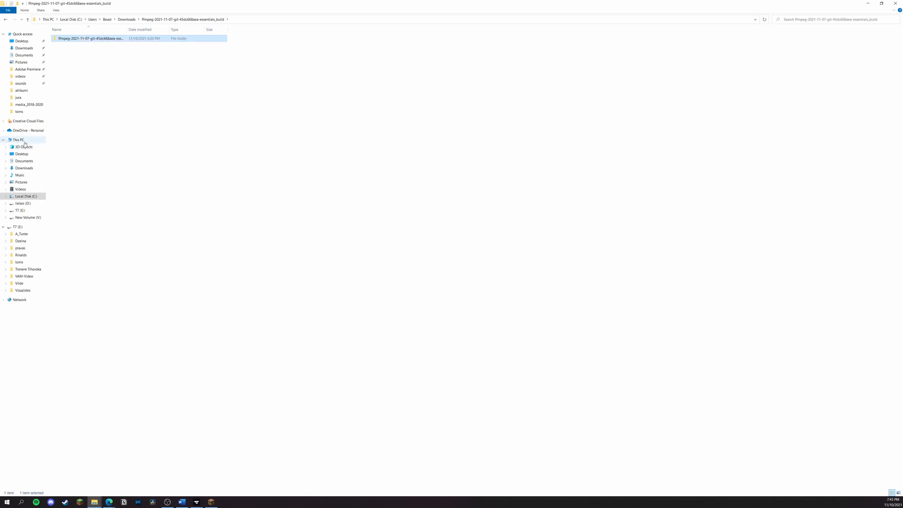
{"action": "left_click", "coordinate": [26, 196]}
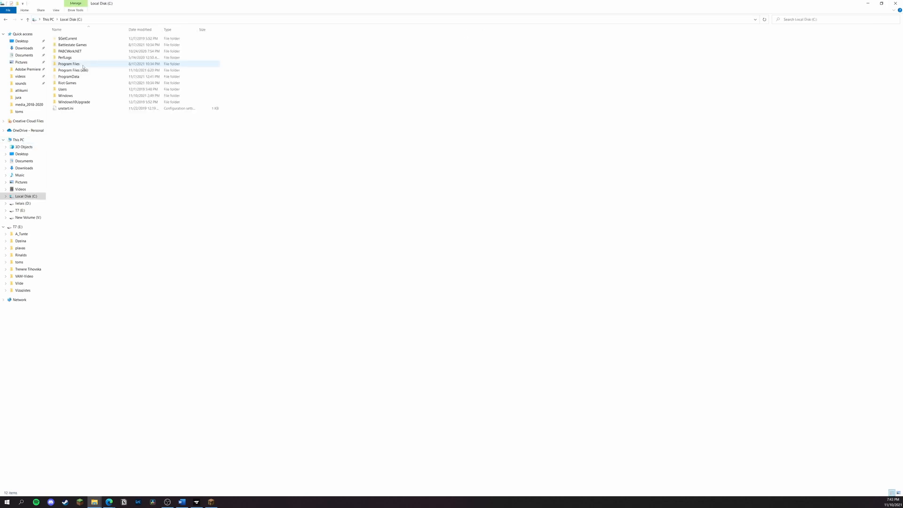
- Paste the build folder into Program Files (x86) and rename it to ffmpeg
{"action": "double_click", "coordinate": [71, 69]}
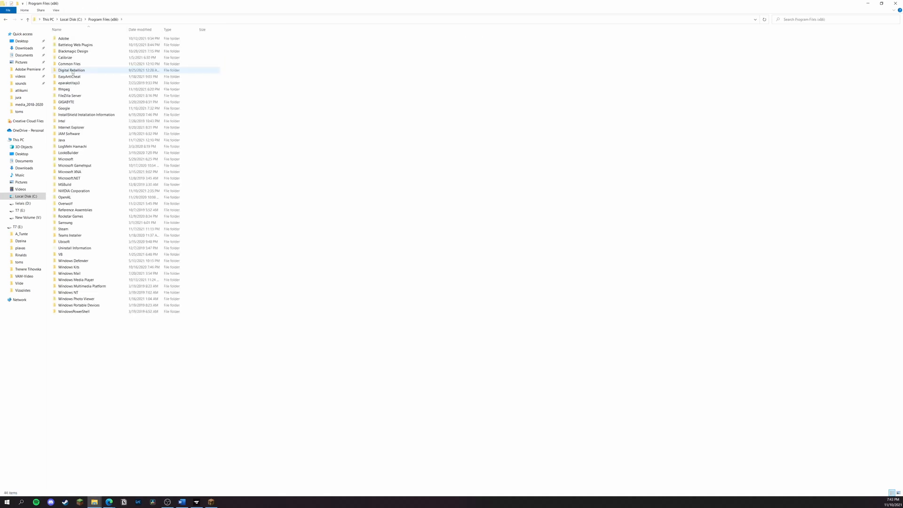
{"action": "right_click", "coordinate": [260, 133]}
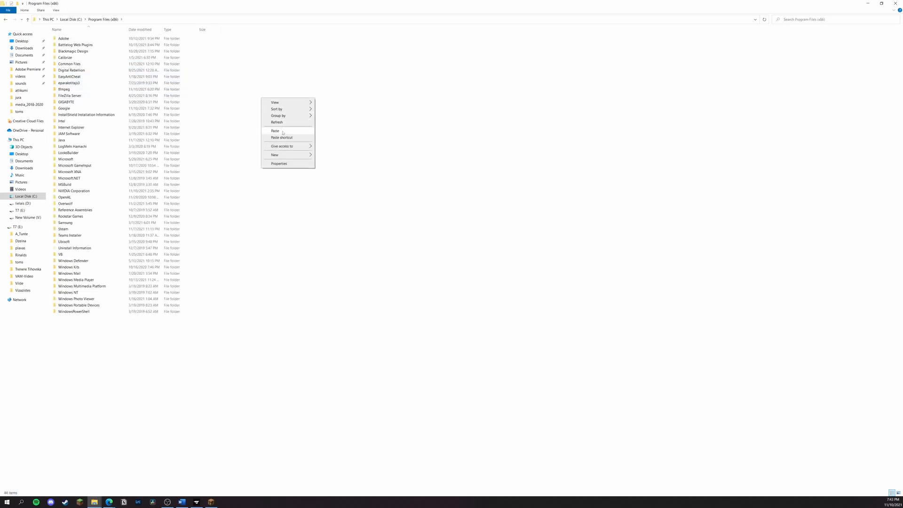
{"action": "mouse_move", "coordinate": [69, 96]}
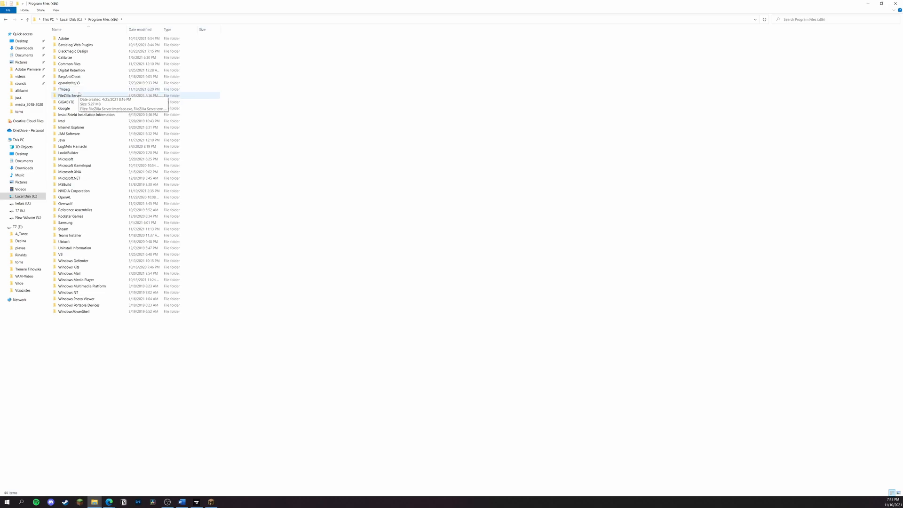
{"action": "left_click", "coordinate": [87, 90]}
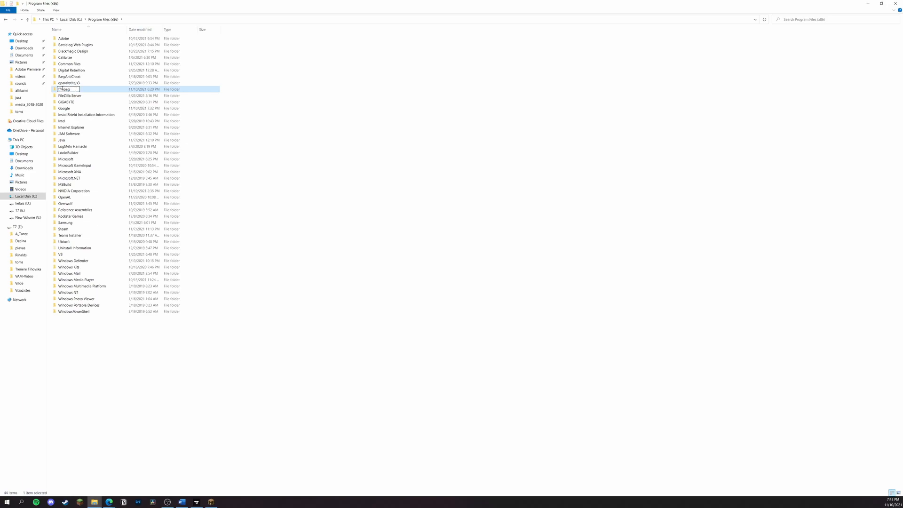
{"action": "double_click", "coordinate": [63, 88]}
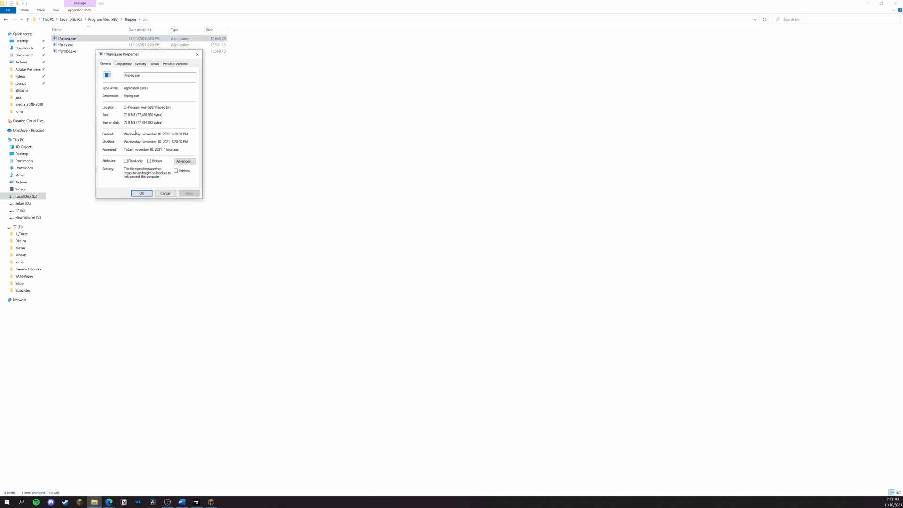
- Copy the Location path from ffmpeg.exe's Properties and return to Minecraft
{"action": "double_click", "coordinate": [149, 107]}
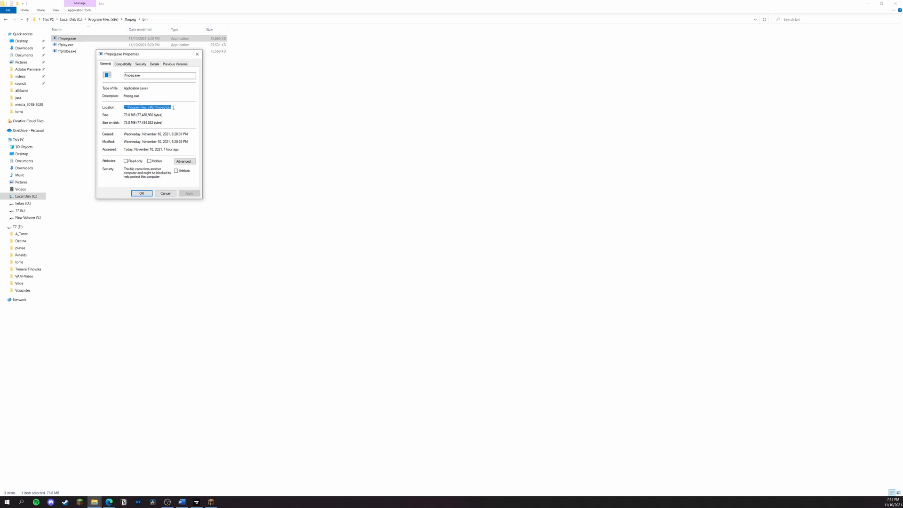
{"action": "left_click", "coordinate": [141, 193]}
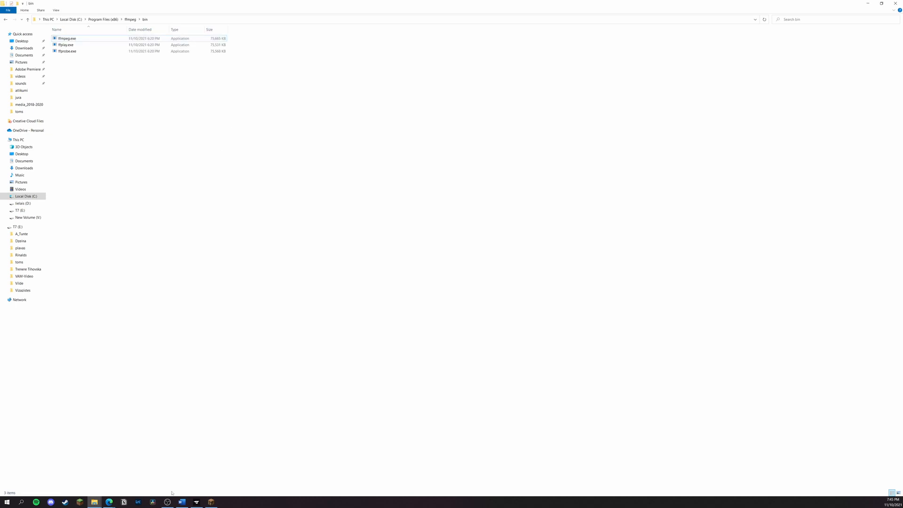
{"action": "left_click", "coordinate": [211, 503]}
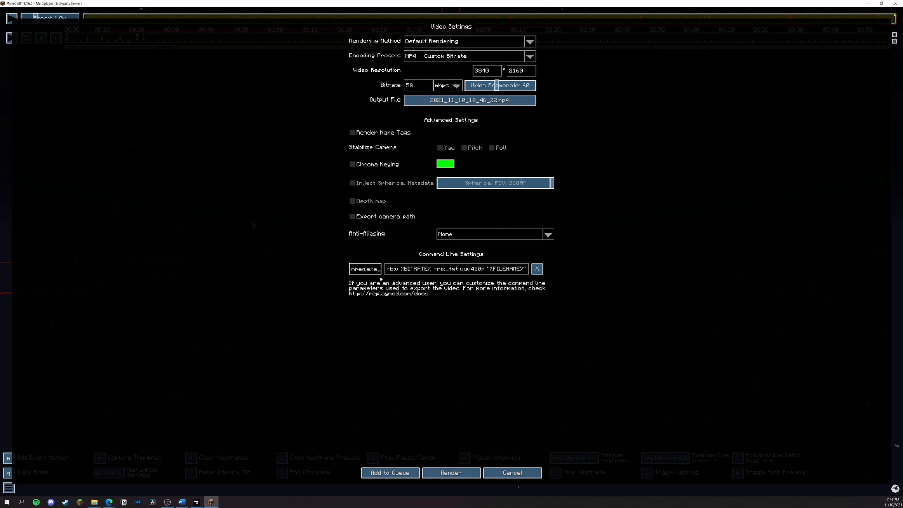
{"action": "mouse_move", "coordinate": [409, 251]}
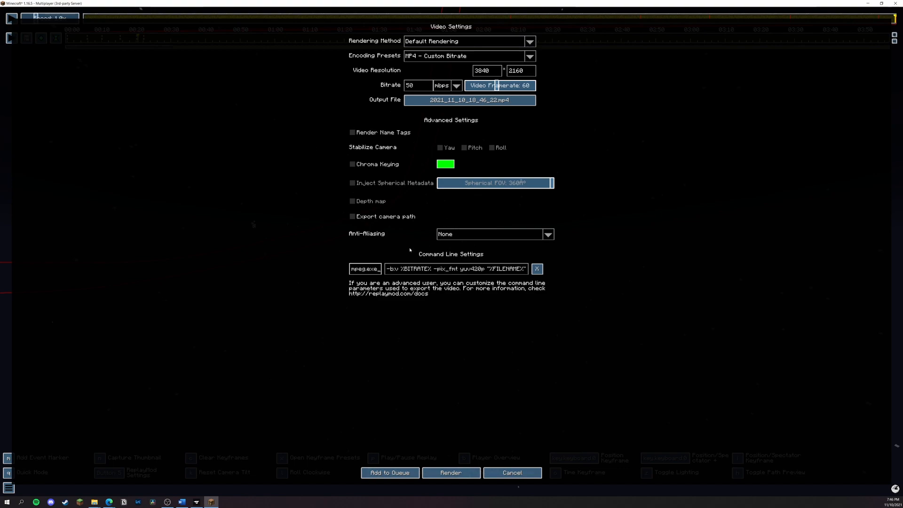
- Render the replay video with the ffmpeg.exe path set in Command Line Settings
{"action": "left_click", "coordinate": [451, 472]}
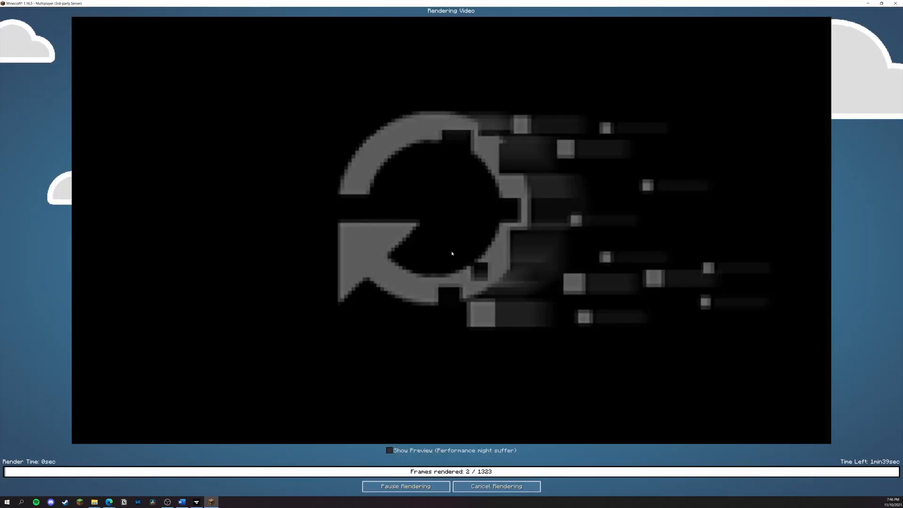